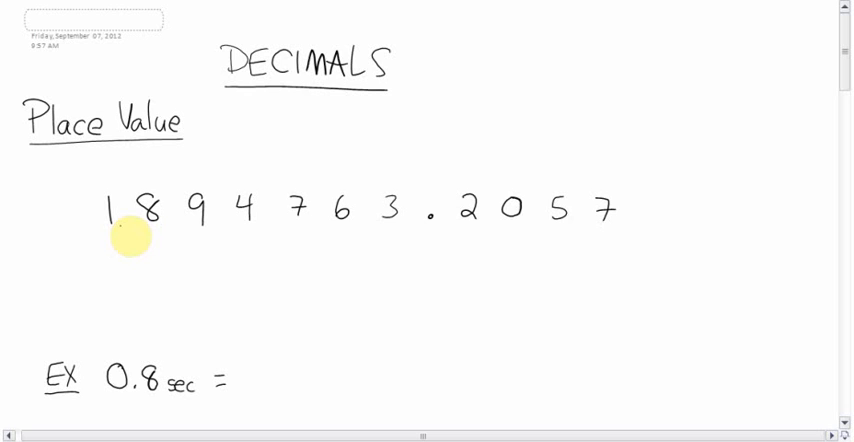
pyautogui.moveTo(620, 228)
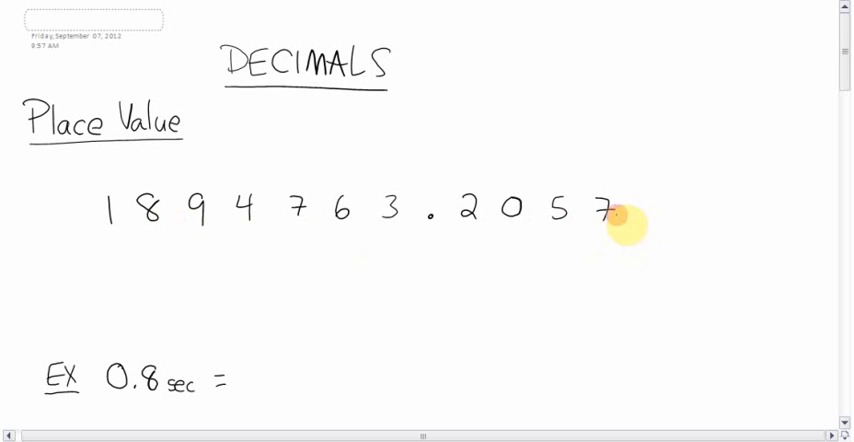
pyautogui.moveTo(176, 152)
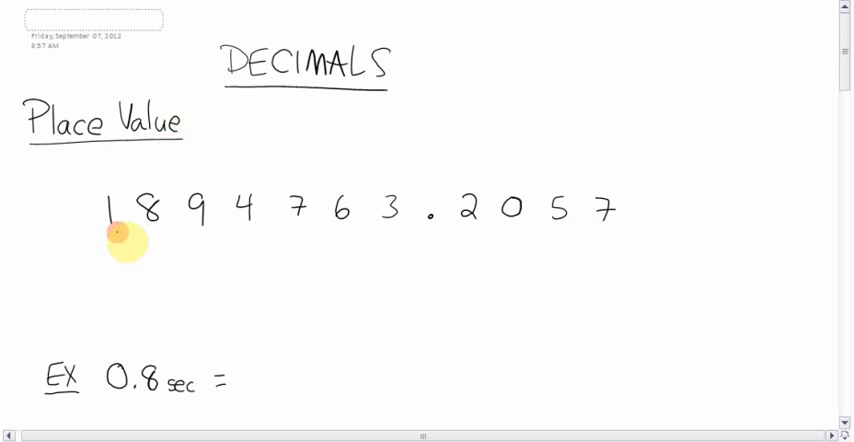
pyautogui.moveTo(570, 236)
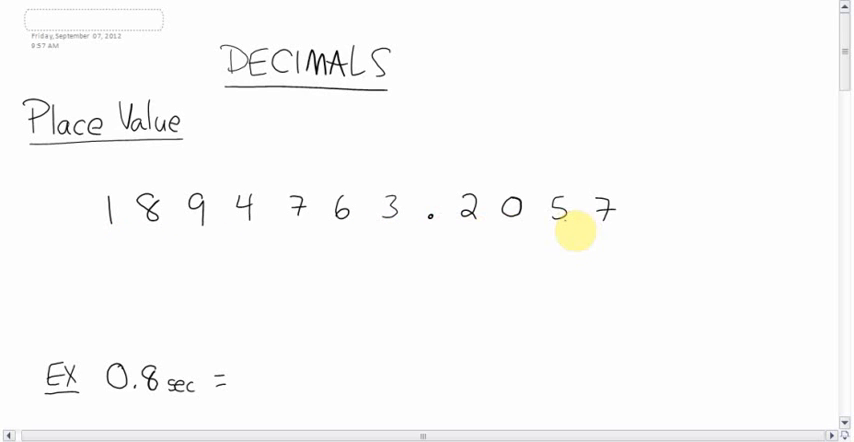
pyautogui.moveTo(388, 192)
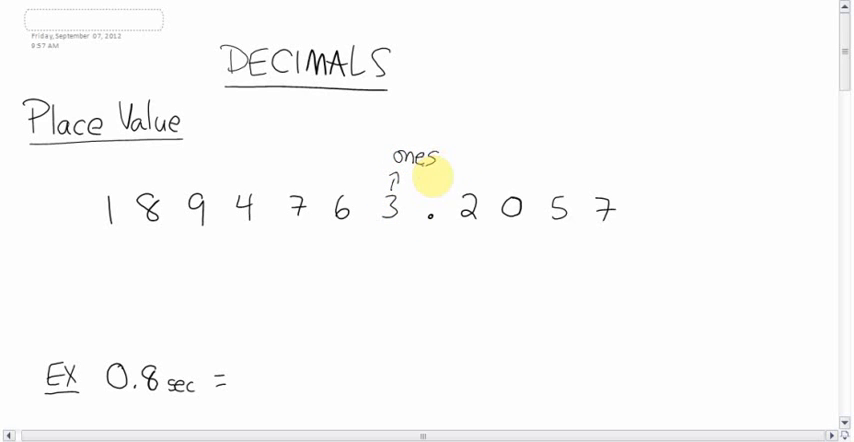
pyautogui.moveTo(390, 216)
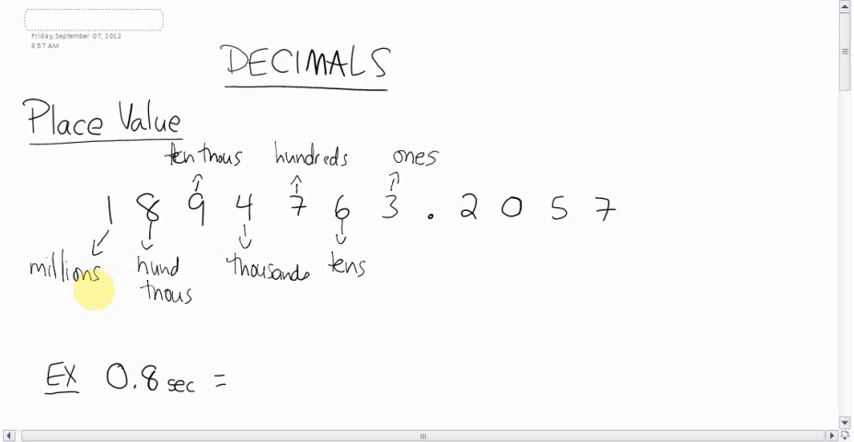
pyautogui.moveTo(392, 226)
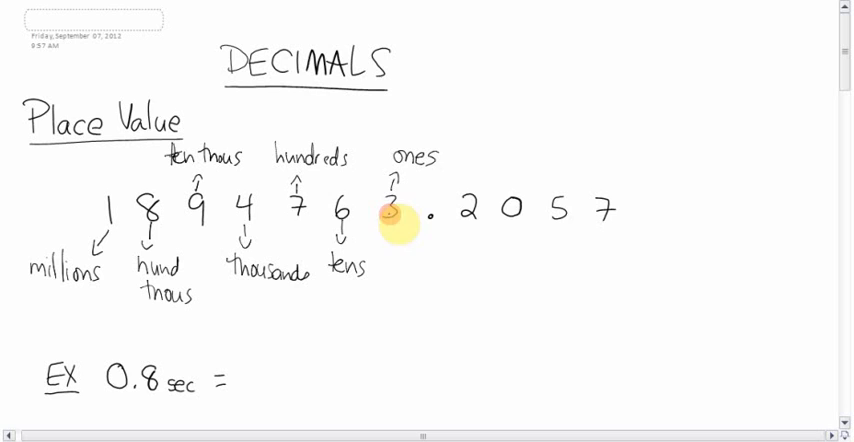
pyautogui.moveTo(290, 220)
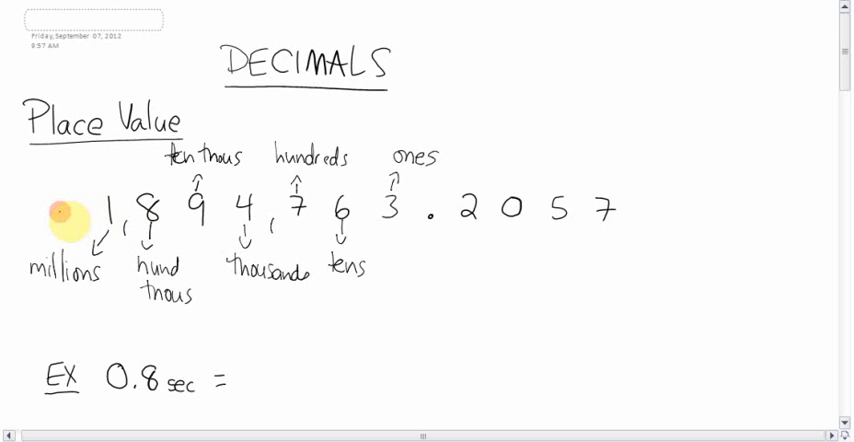
pyautogui.moveTo(24, 210)
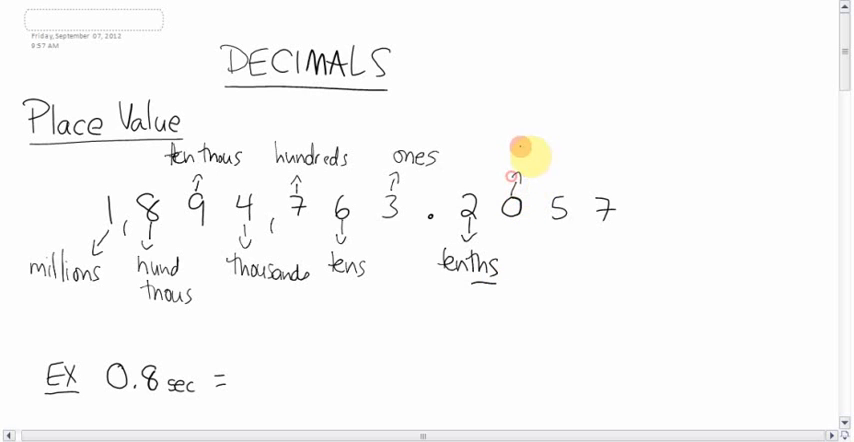
# Step: Handwrite the hundredths label above the 0 and the thousandths label below the 5, with arrows
pyautogui.click(510, 140)
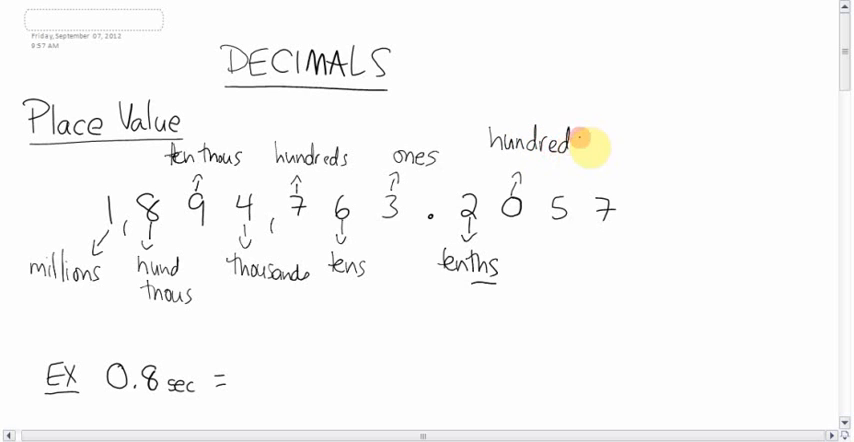
pyautogui.write('th')
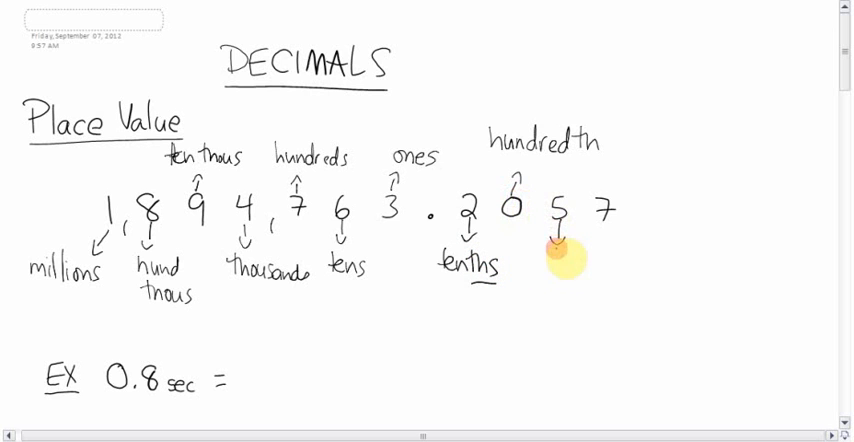
pyautogui.click(560, 270)
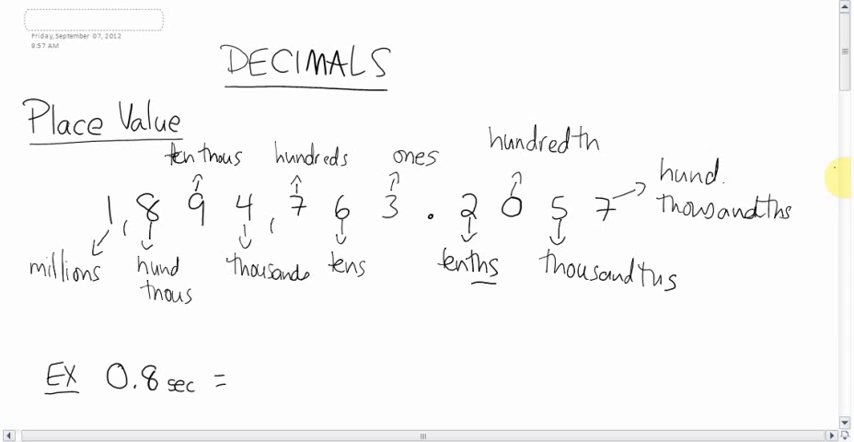
# Step: Handwrite '8 tenths' after 0.8 sec and '1 hundredths' after $0.01
pyautogui.scroll(-3)
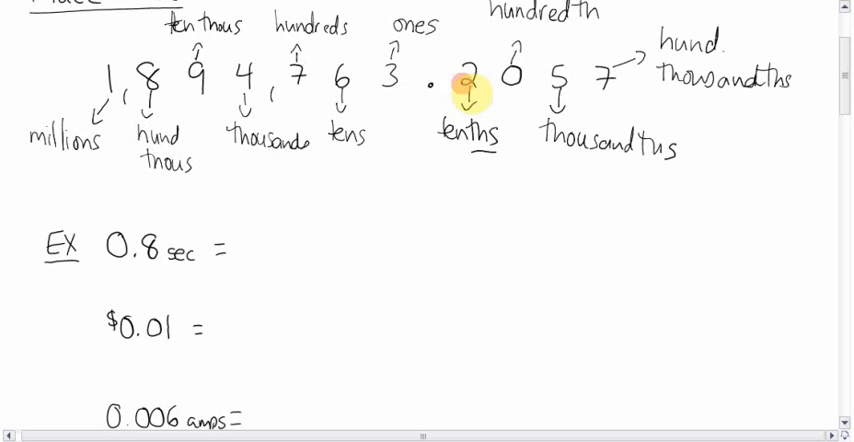
pyautogui.moveTo(164, 252)
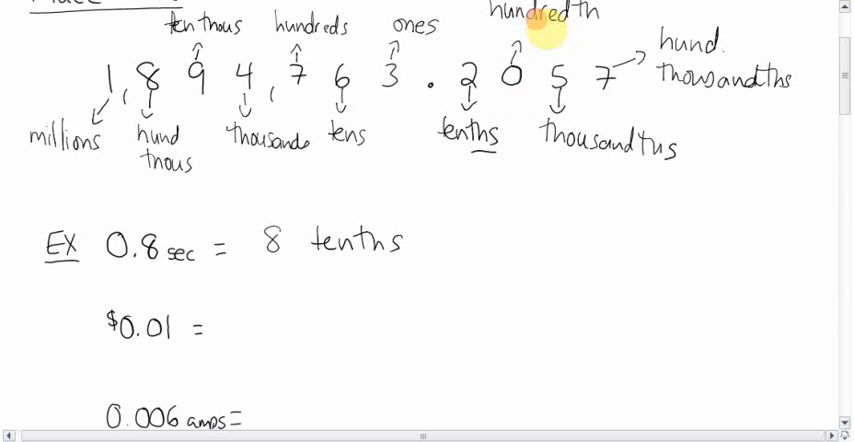
pyautogui.moveTo(258, 328)
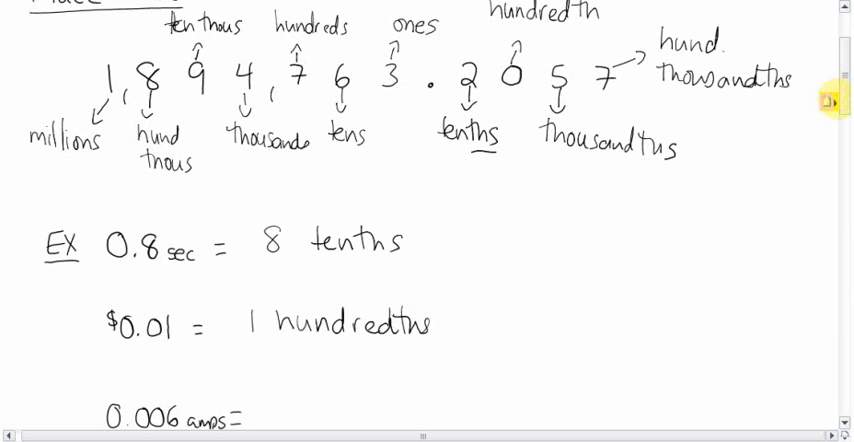
pyautogui.scroll(-3)
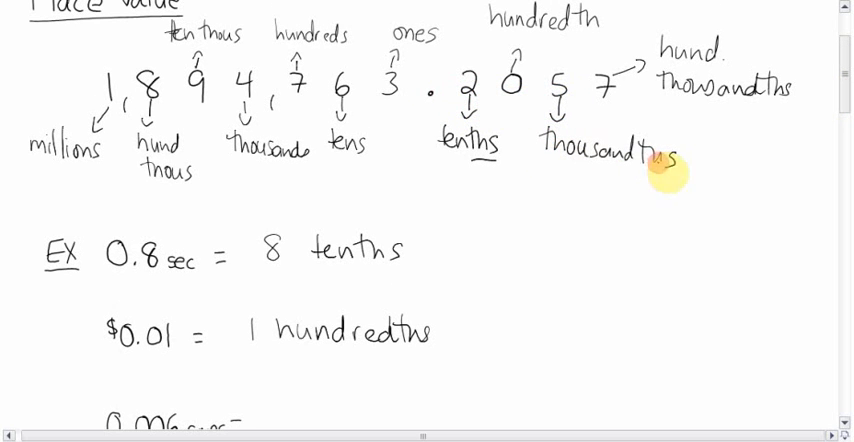
# Step: Handwrite '6 thousandths' after 0.006 amps and scroll to the Rounding EX-1 section
pyautogui.scroll(-3)
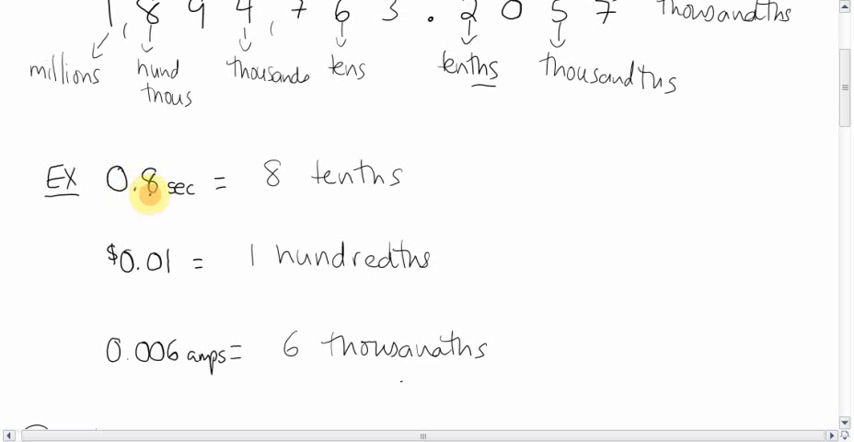
pyautogui.moveTo(328, 180)
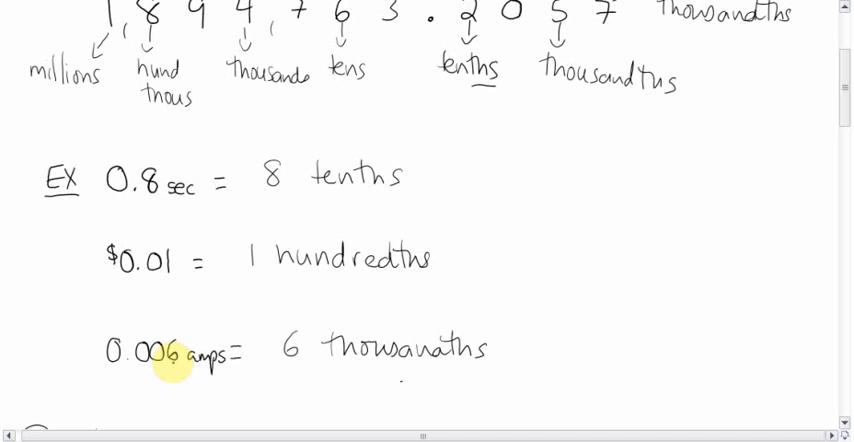
pyautogui.moveTo(436, 360)
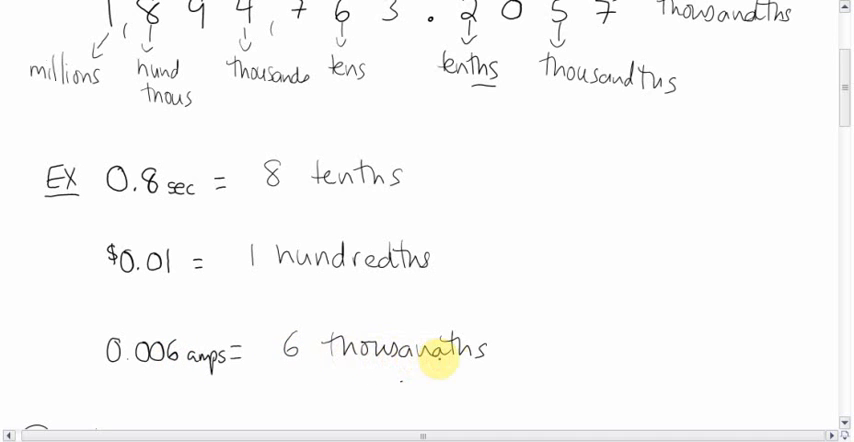
pyautogui.scroll(-3)
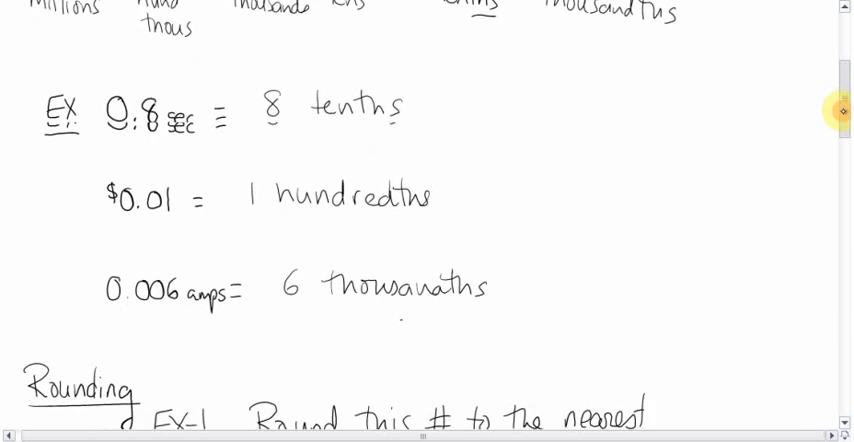
pyautogui.scroll(-3)
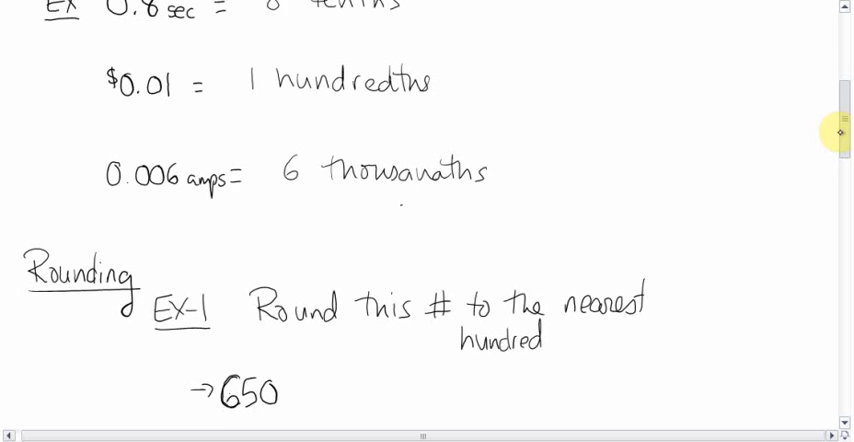
# Step: Handwrite 'EX-2 Round 1387 to nearest thousand', underline the 1 and write 1000 beneath
pyautogui.scroll(-3)
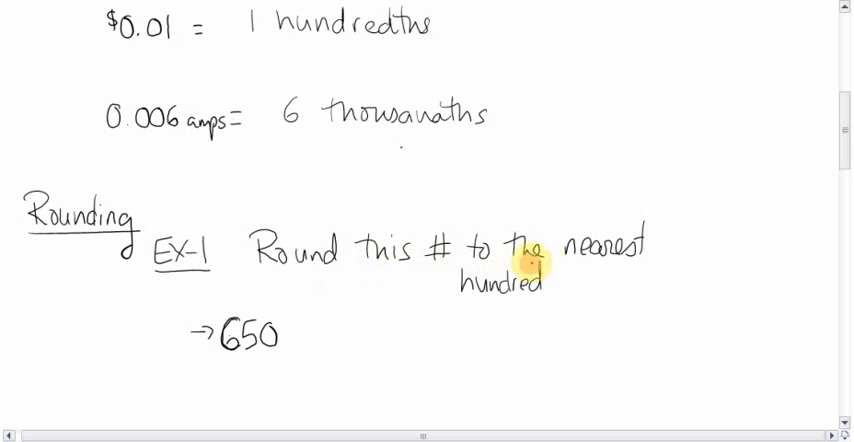
pyautogui.moveTo(510, 284)
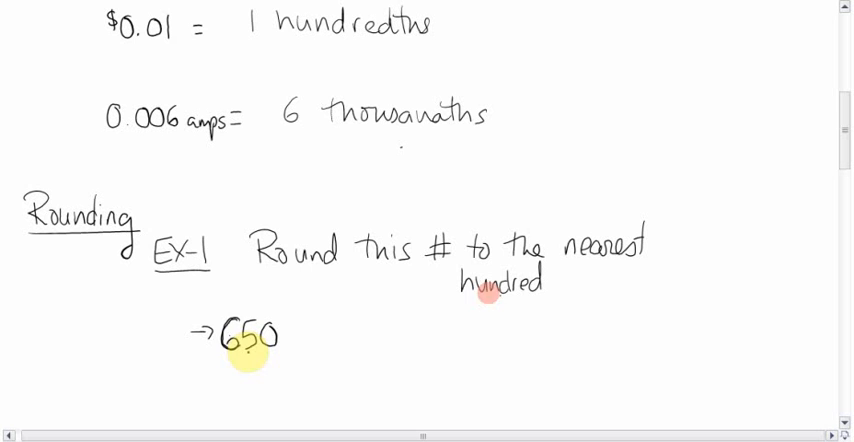
pyautogui.scroll(3)
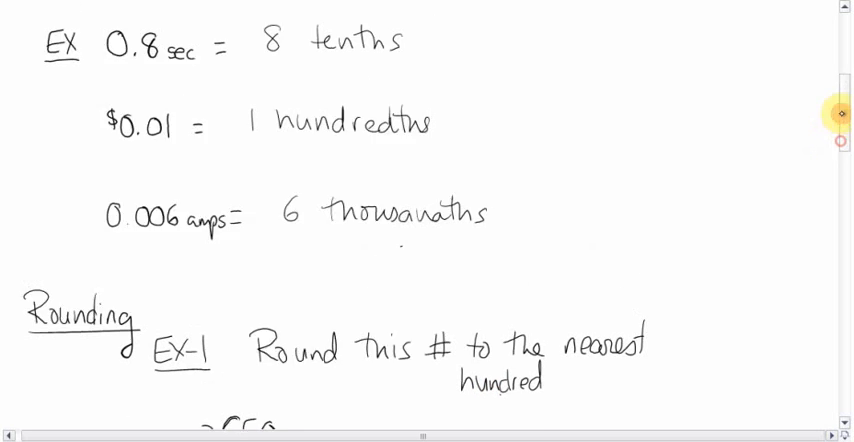
pyautogui.scroll(3)
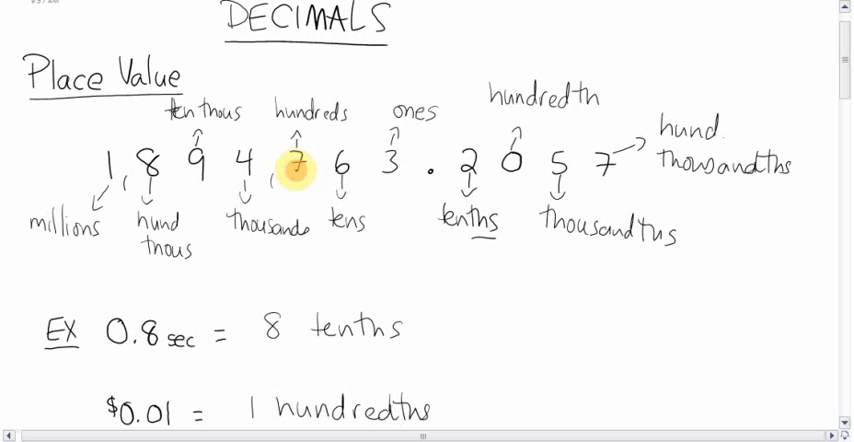
pyautogui.scroll(-3)
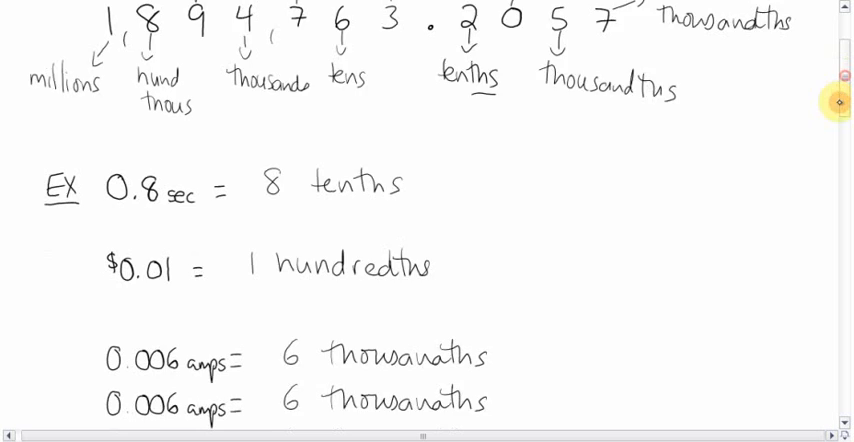
pyautogui.scroll(-3)
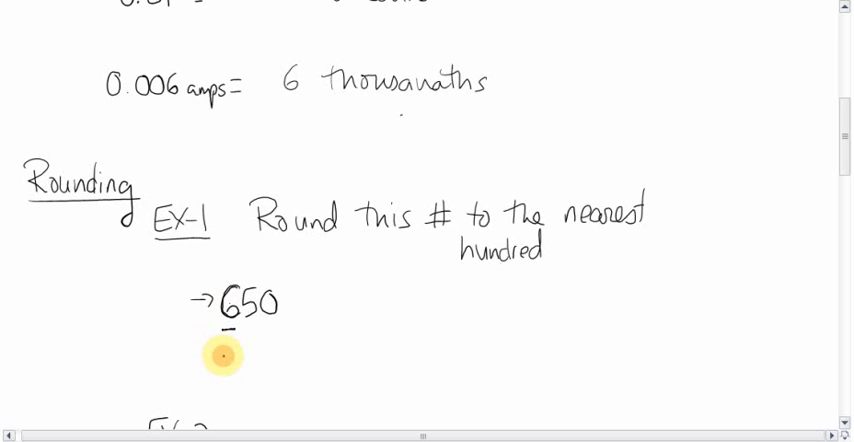
pyautogui.moveTo(200, 378)
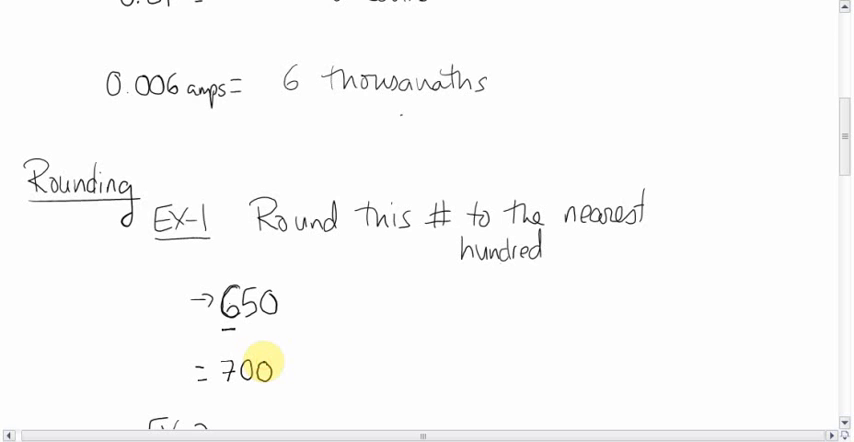
pyautogui.moveTo(252, 310)
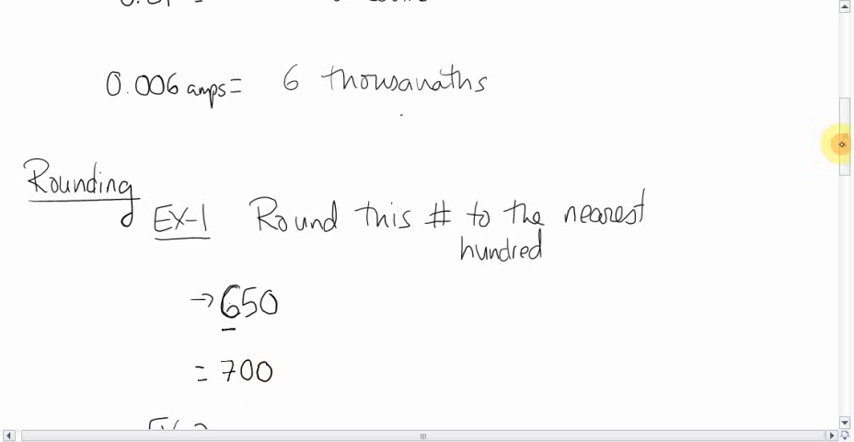
pyautogui.scroll(-3)
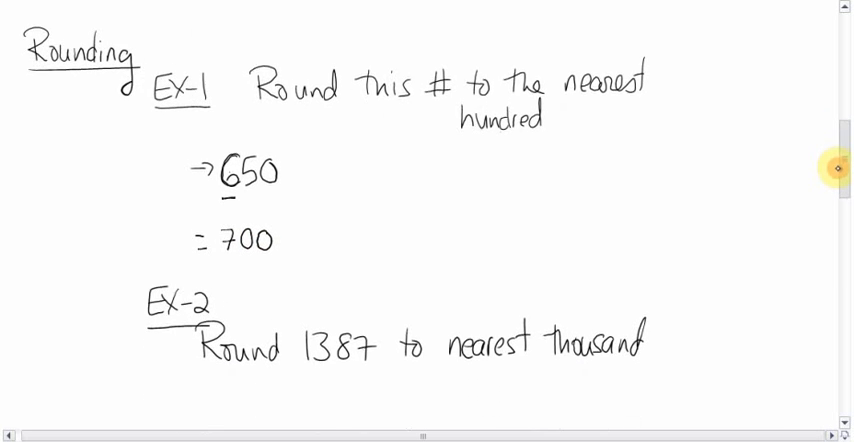
pyautogui.moveTo(316, 372)
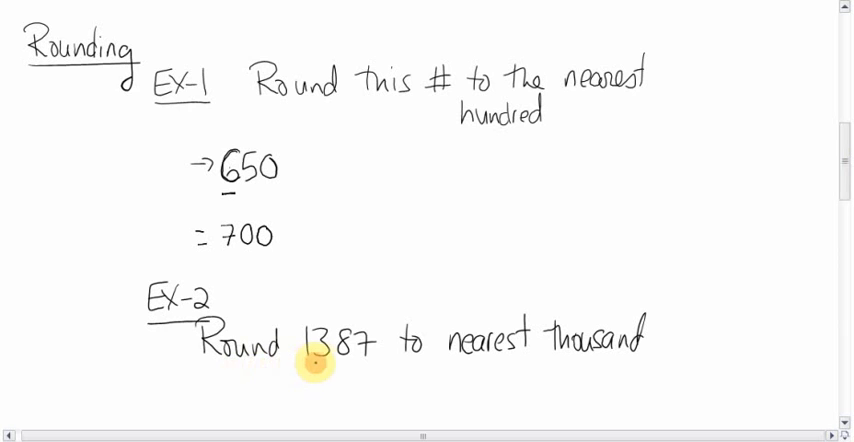
pyautogui.moveTo(620, 358)
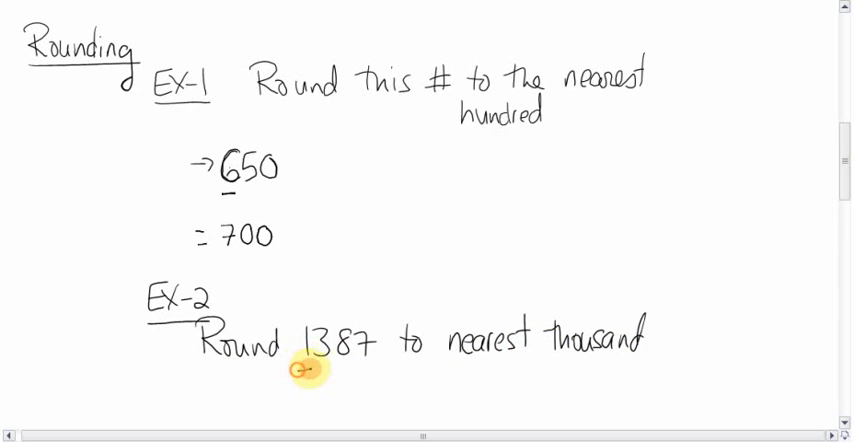
pyautogui.moveTo(308, 364)
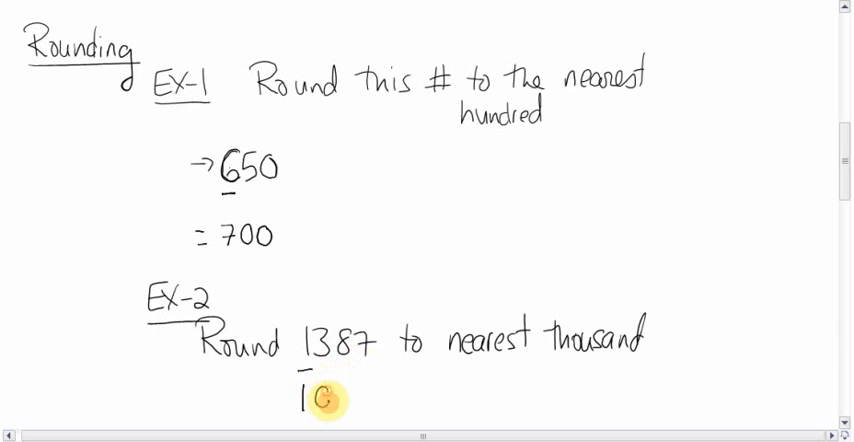
pyautogui.write('000')
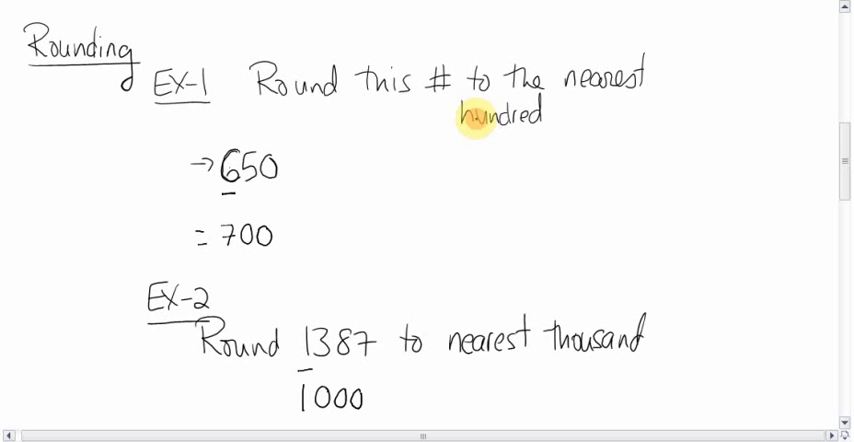
pyautogui.moveTo(592, 340)
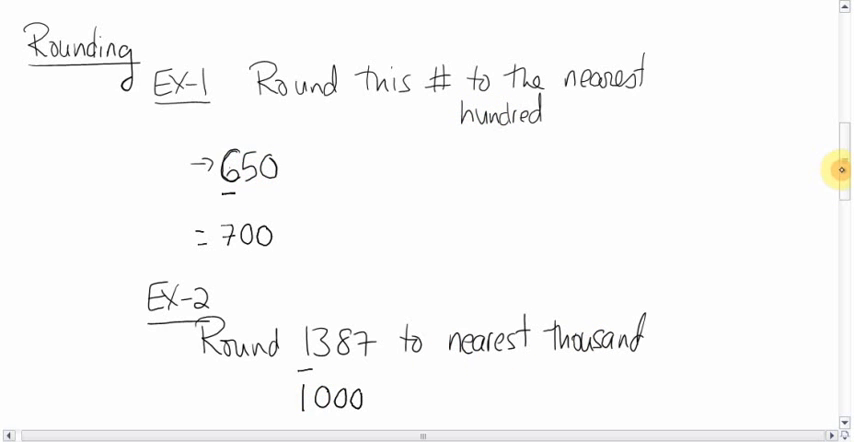
# Step: Handwrite 'EX-3 Round 1939 to nearest ten', circle 1940 and start the nearest ten thousand case
pyautogui.scroll(-3)
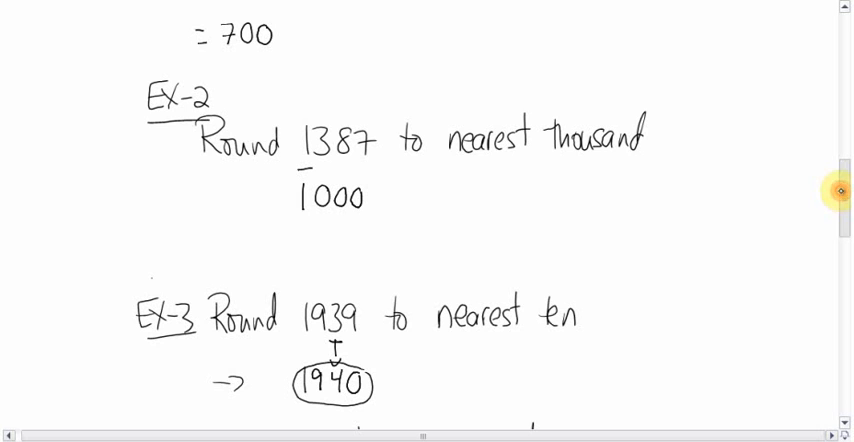
pyautogui.scroll(-3)
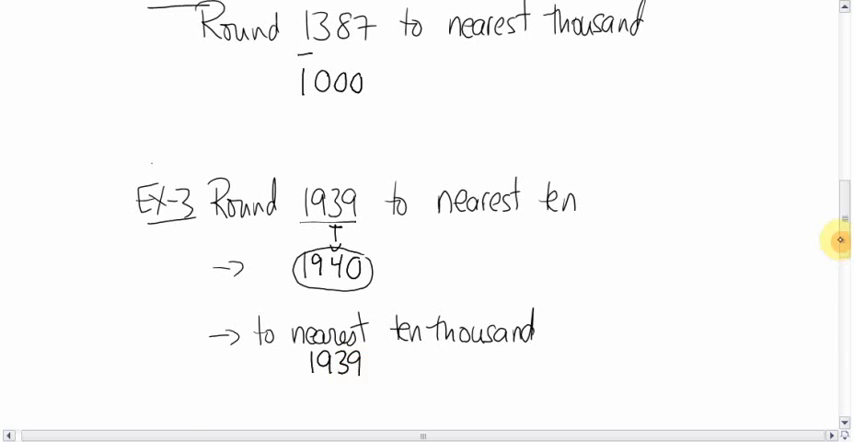
# Step: Write = 0 under 1939 and add 7939 = 10,000 for the ten-thousand rounding
pyautogui.scroll(-3)
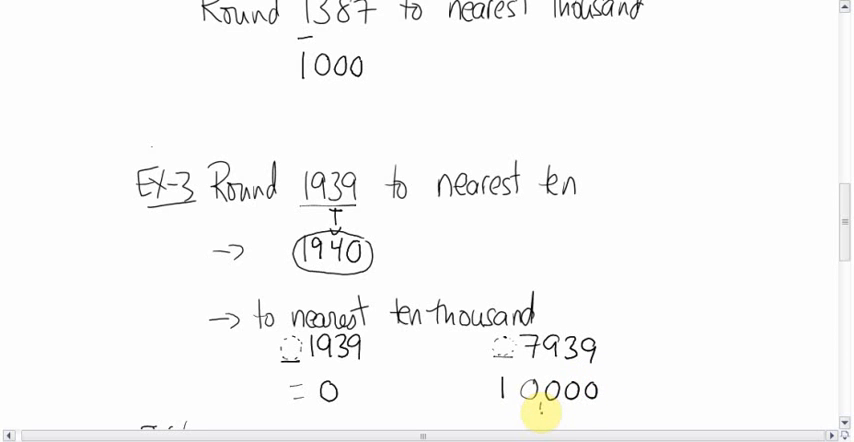
# Step: Handwrite EX-4 rounding 1.84 to 1.8 and the EX-5 problem 31.178 to nearest hundredth
pyautogui.scroll(-3)
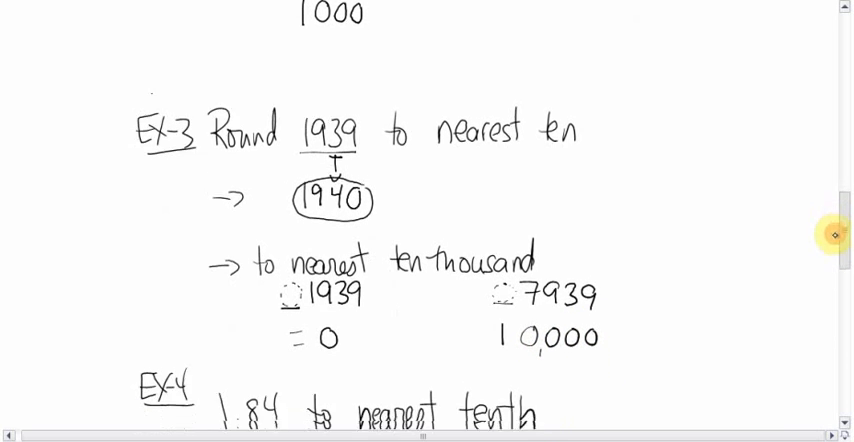
pyautogui.scroll(3)
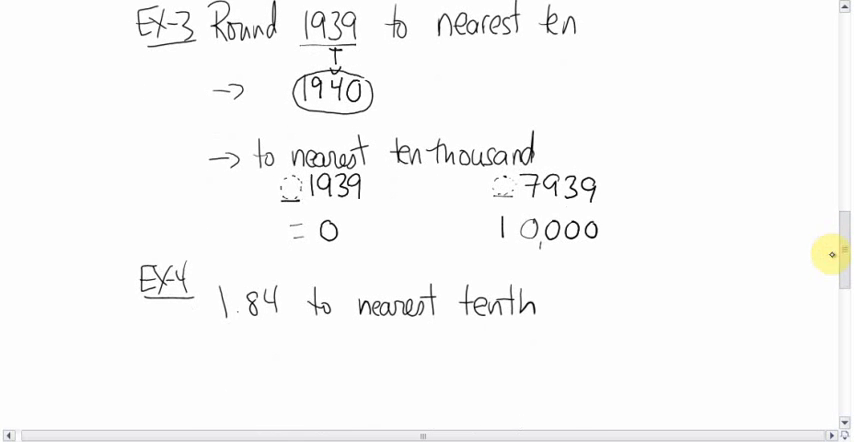
pyautogui.scroll(-3)
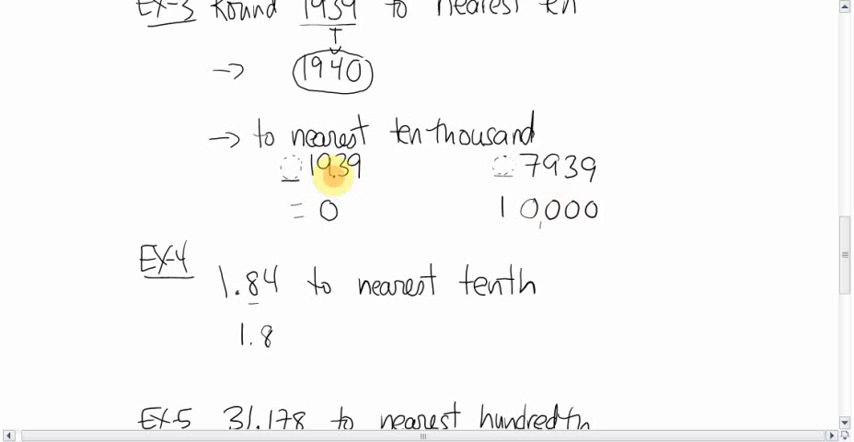
pyautogui.moveTo(516, 210)
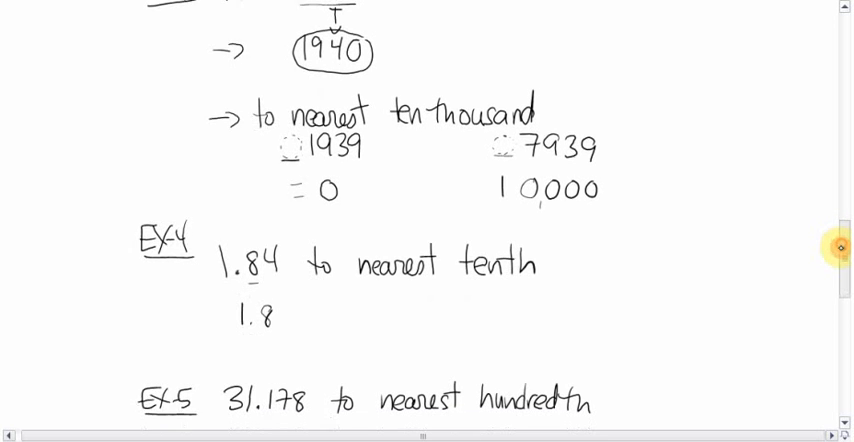
# Step: Write and circle 31.18 under EX-5, then handwrite 'EX-6 $14.6432 to nearest cent'
pyautogui.scroll(3)
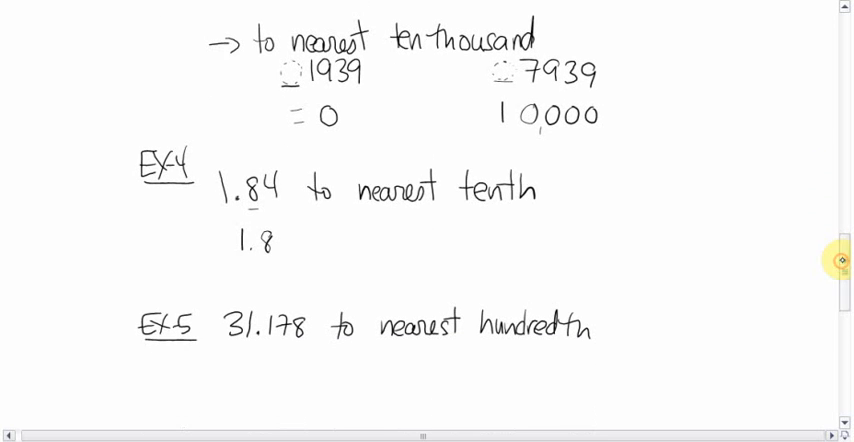
pyautogui.moveTo(270, 344)
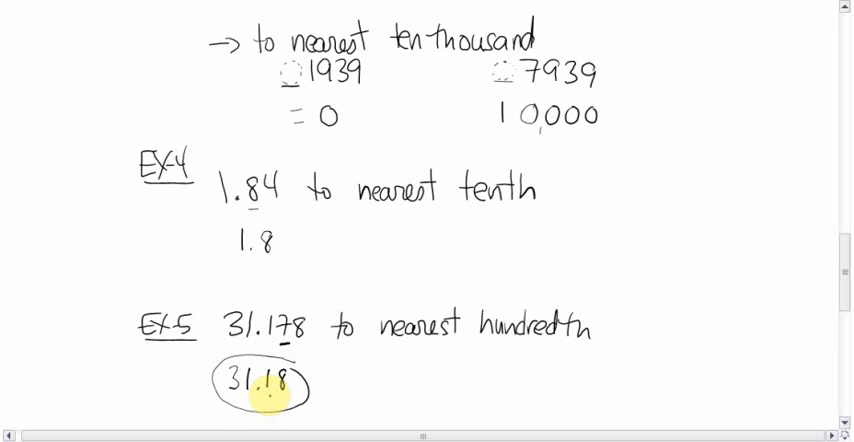
pyautogui.moveTo(270, 396)
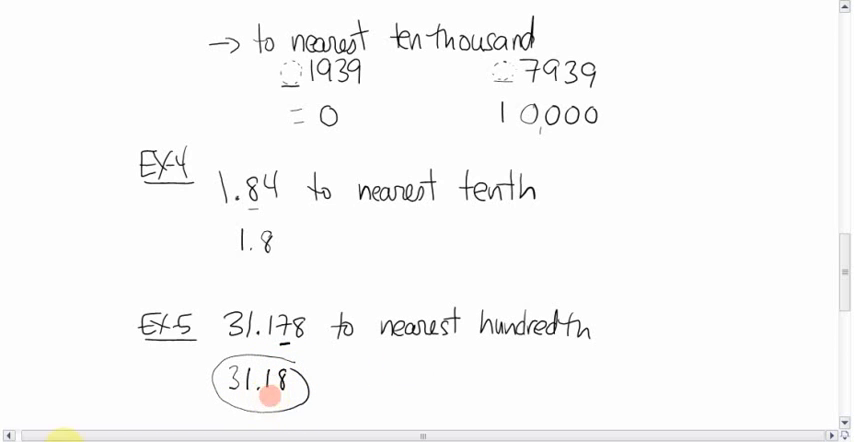
pyautogui.scroll(-3)
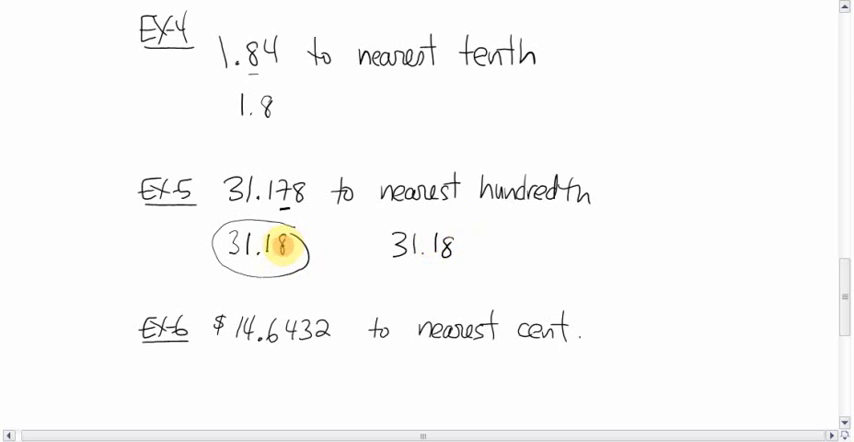
pyautogui.moveTo(460, 248)
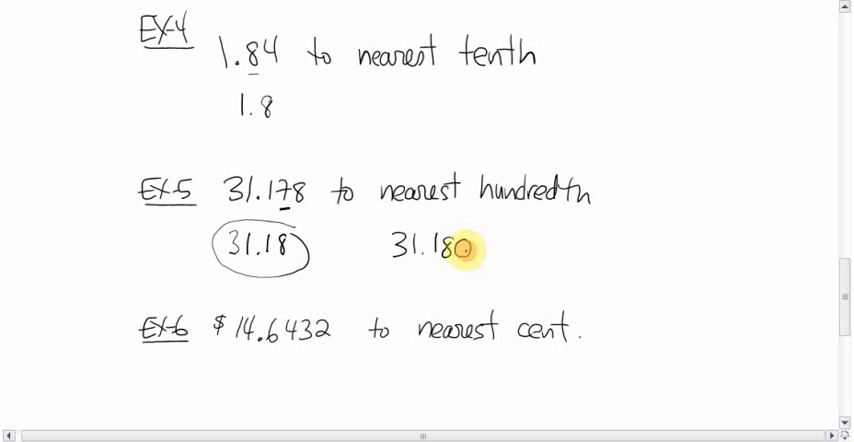
pyautogui.moveTo(240, 260)
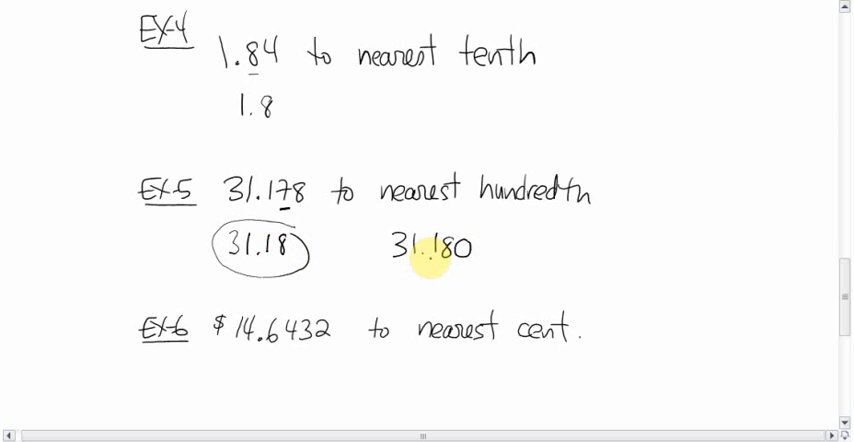
pyautogui.moveTo(524, 268)
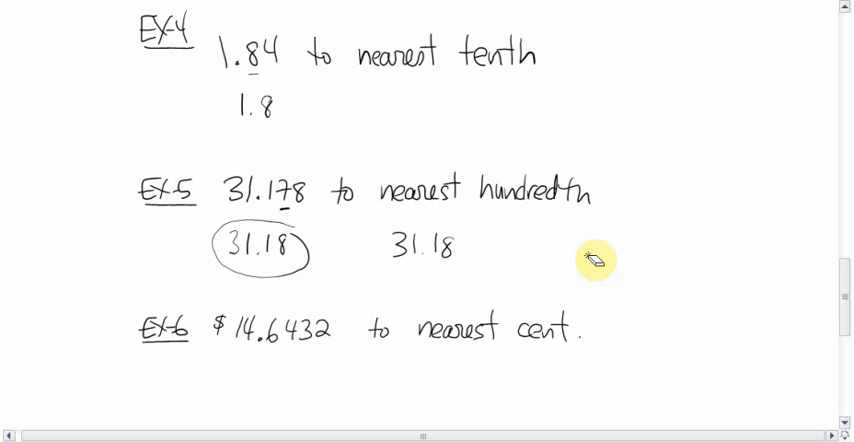
pyautogui.scroll(-3)
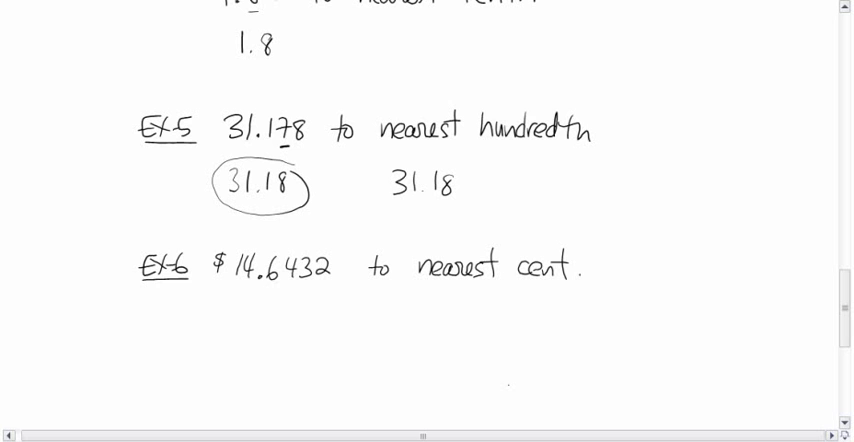
pyautogui.scroll(3)
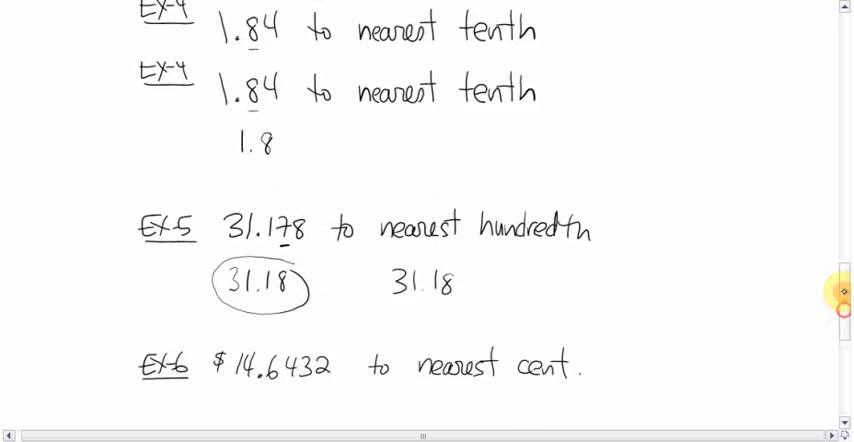
pyautogui.scroll(3)
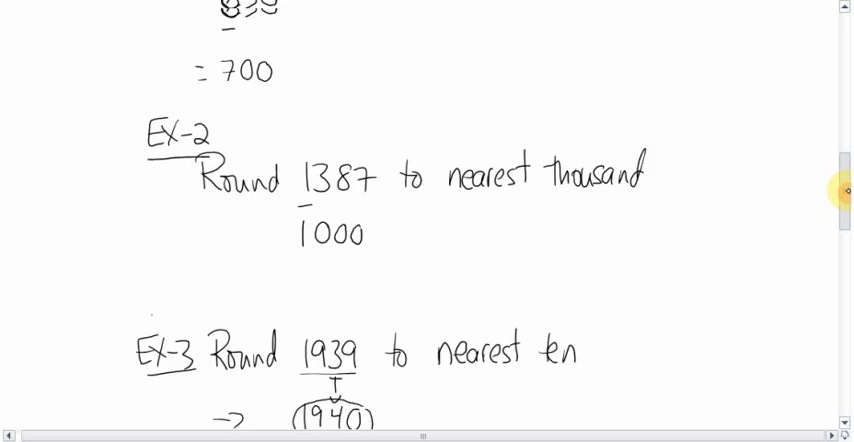
pyautogui.scroll(-3)
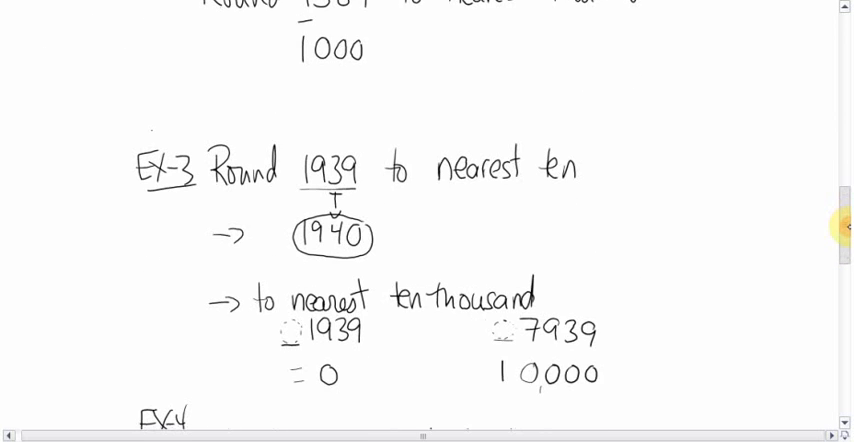
pyautogui.scroll(-3)
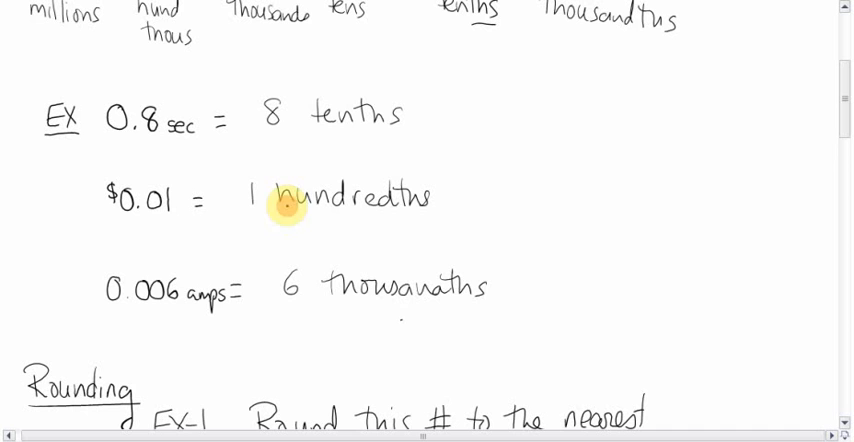
pyautogui.scroll(-3)
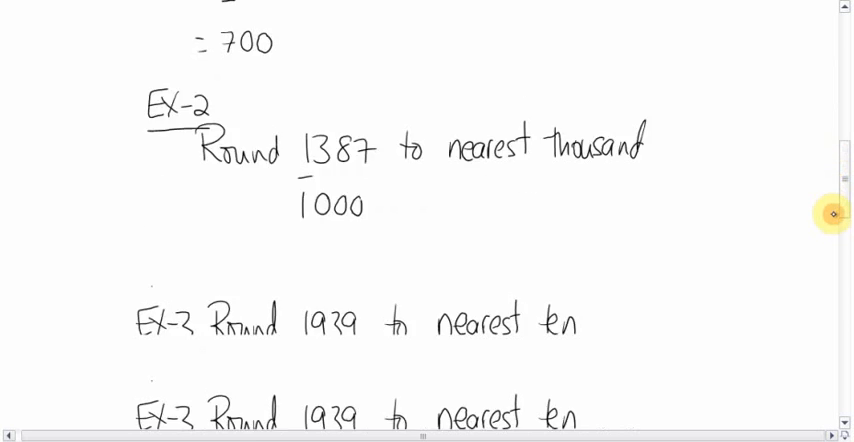
pyautogui.scroll(-3)
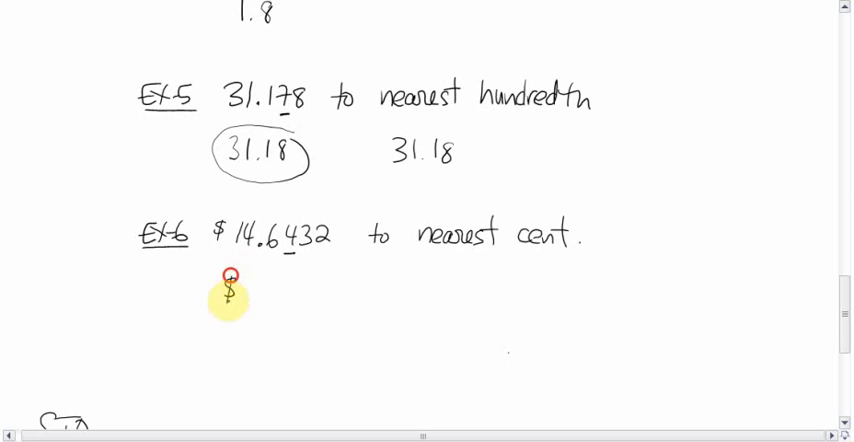
pyautogui.moveTo(300, 288)
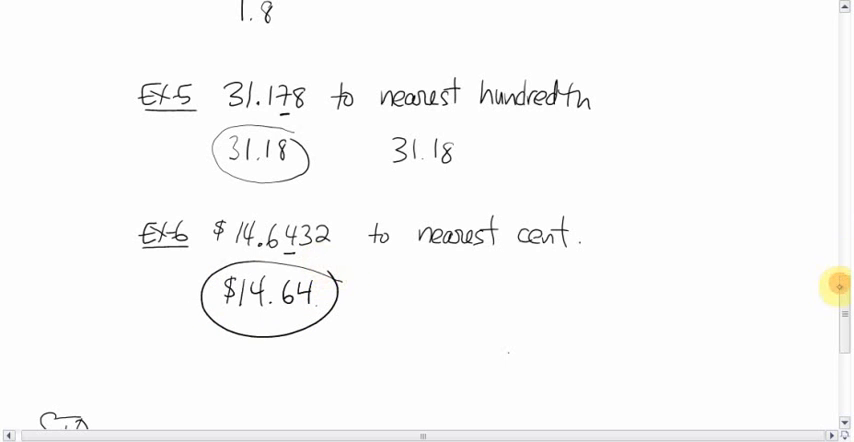
# Step: Write and circle $14.64 under EX-6 and scroll down to the STQs section
pyautogui.scroll(-3)
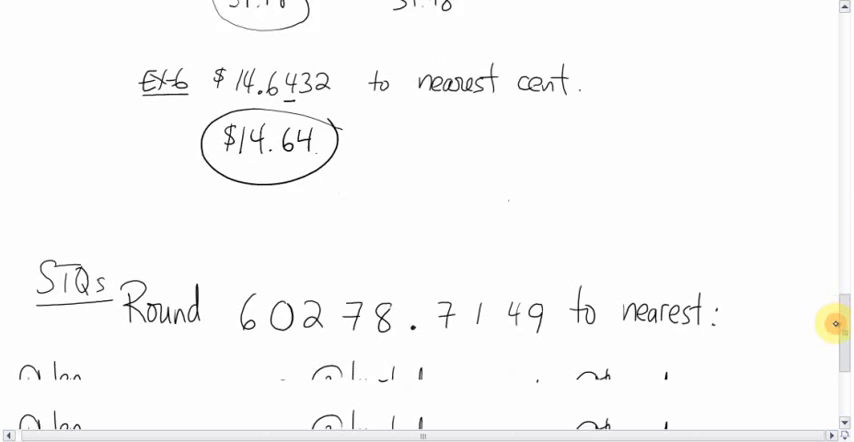
pyautogui.scroll(-3)
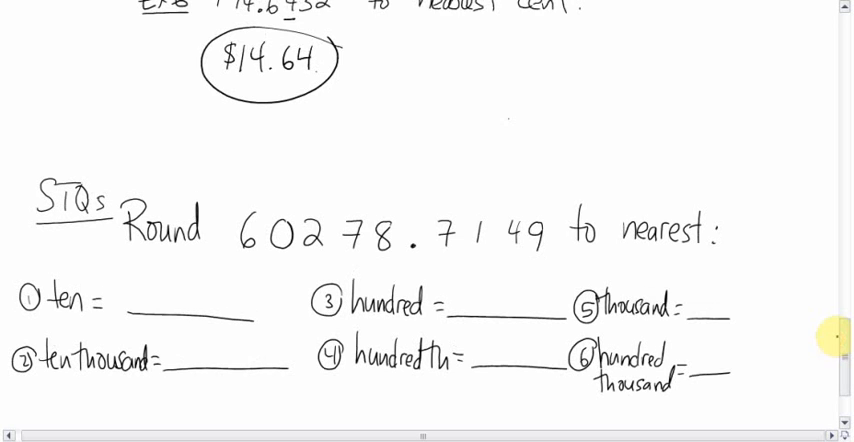